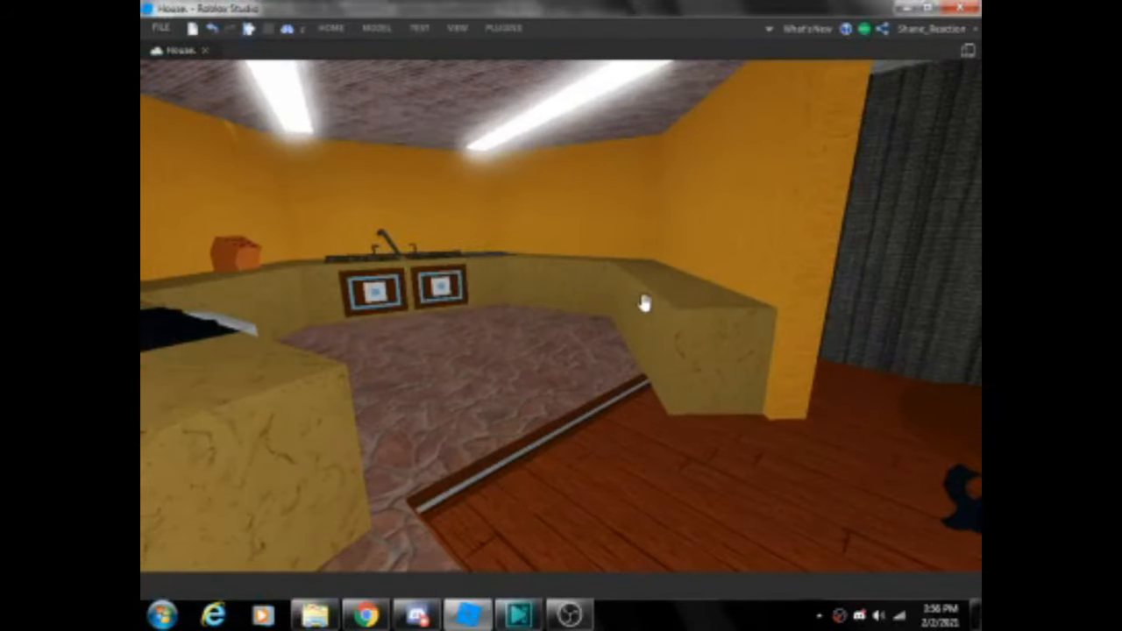
left_click_drag(645, 302, 382, 395)
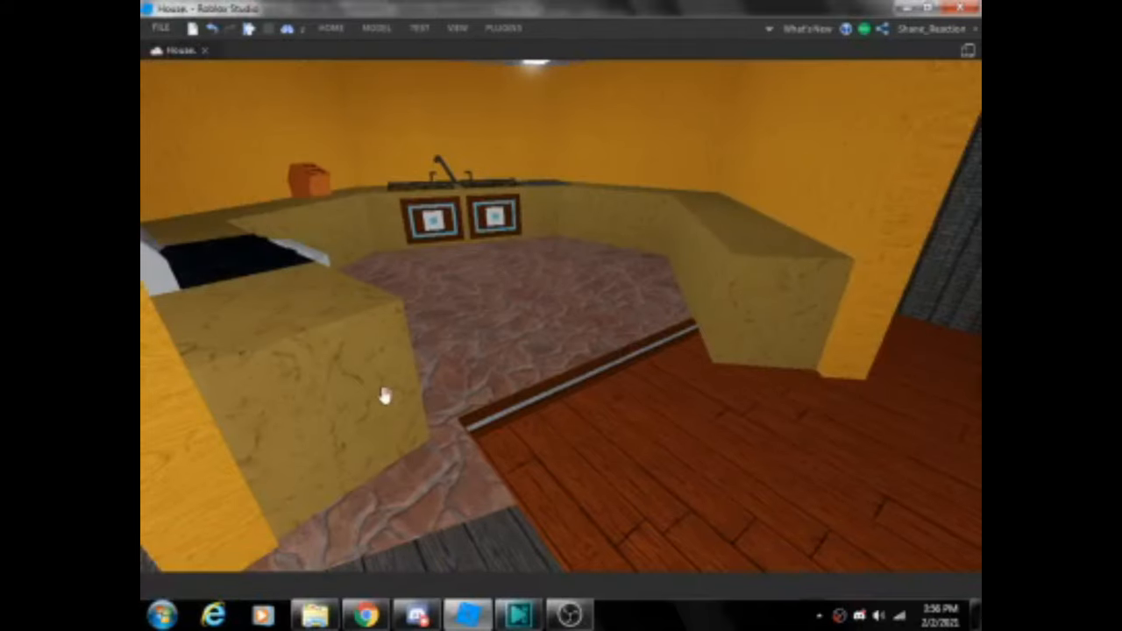